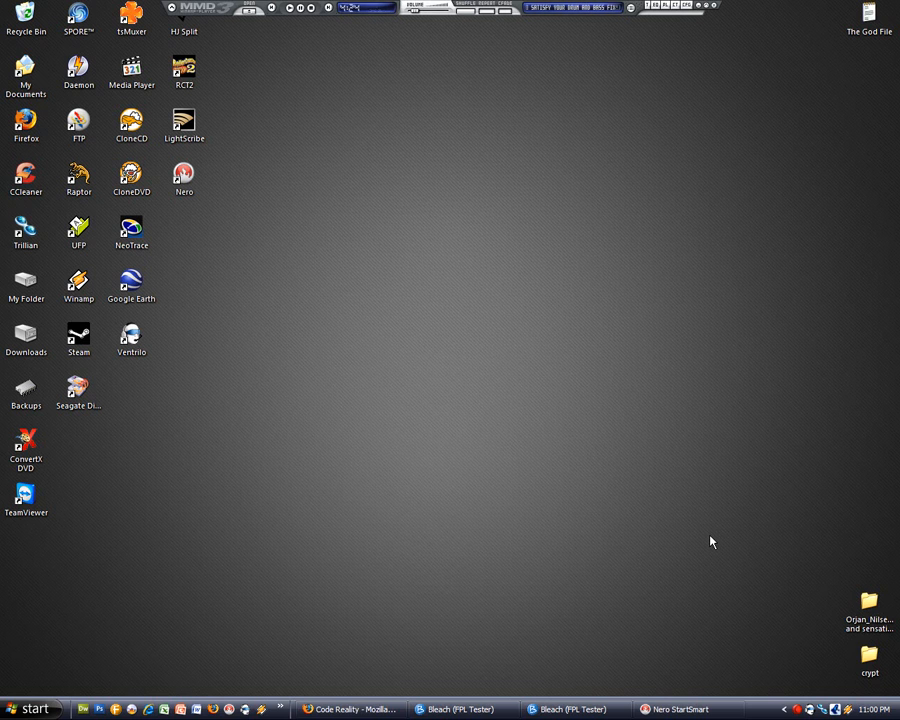
mouse_move(572, 620)
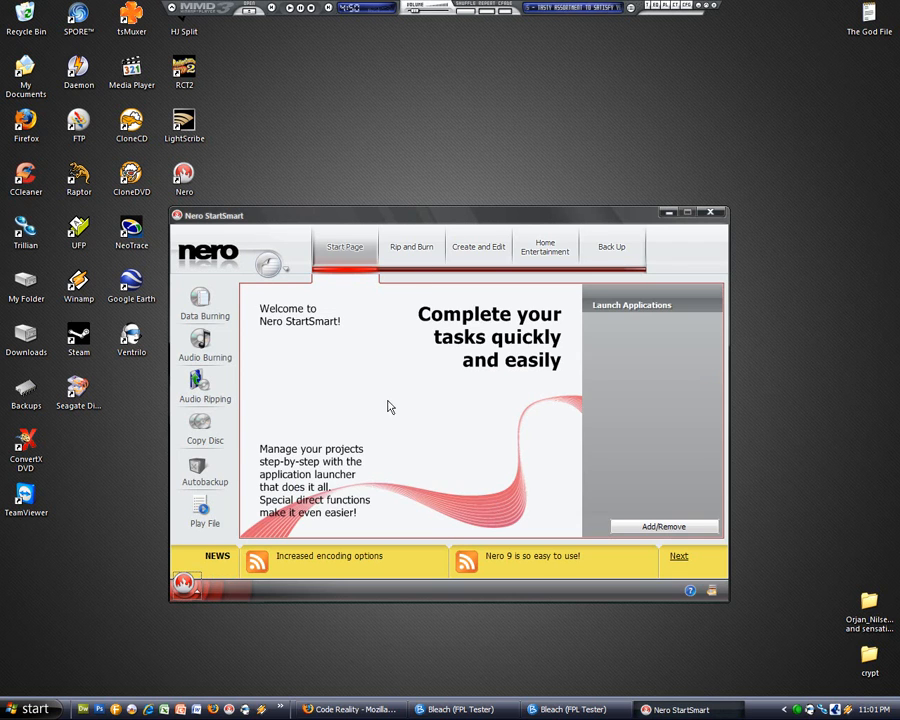
Browse the Back Up and Home Entertainment application pages, ending on Create and Edit
left_click(612, 246)
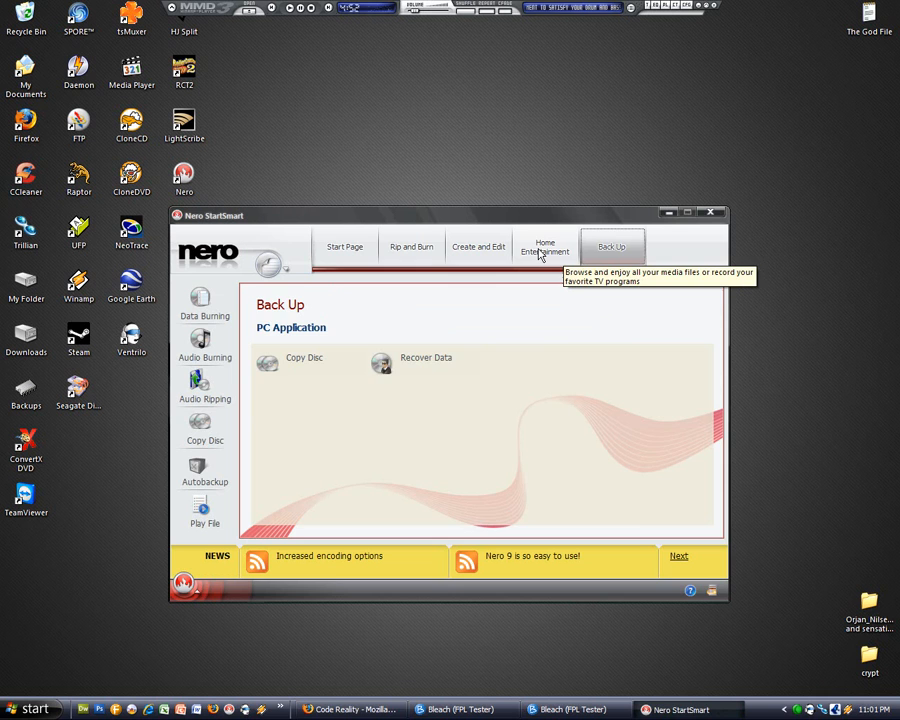
left_click(544, 248)
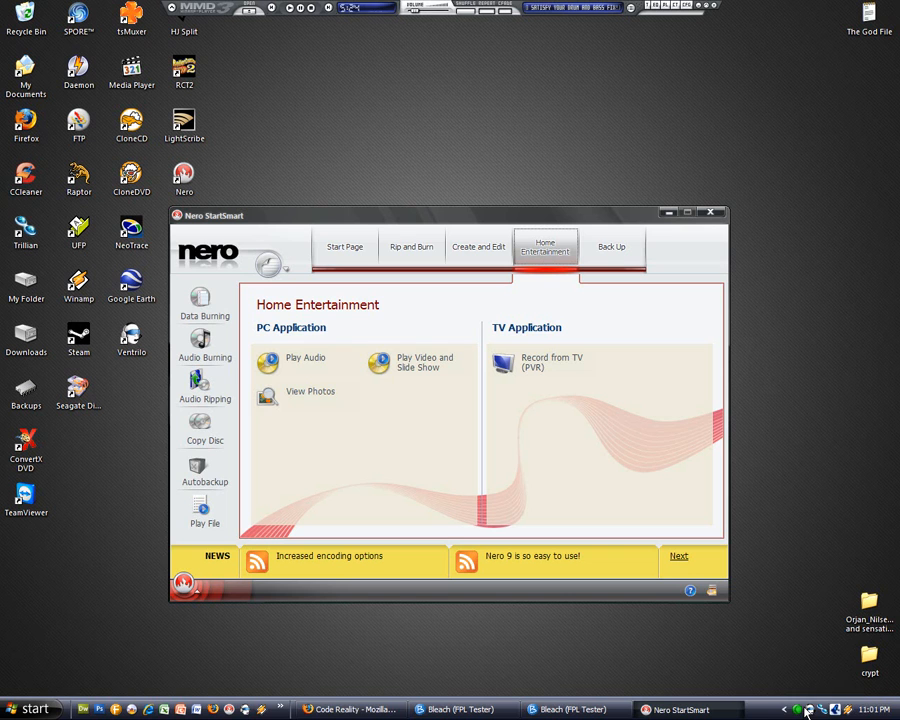
mouse_move(770, 556)
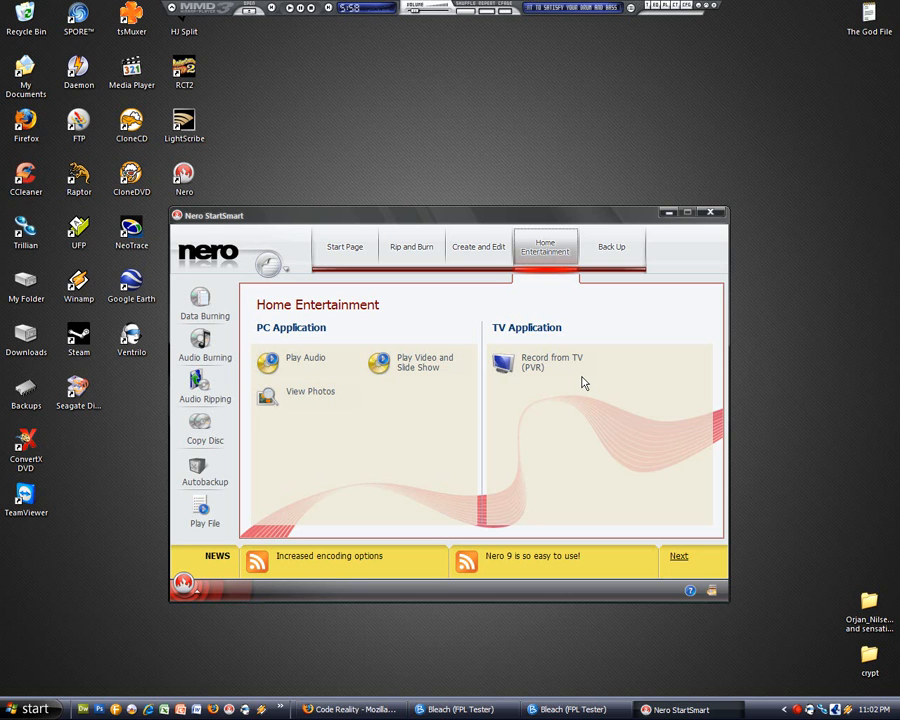
left_click(478, 246)
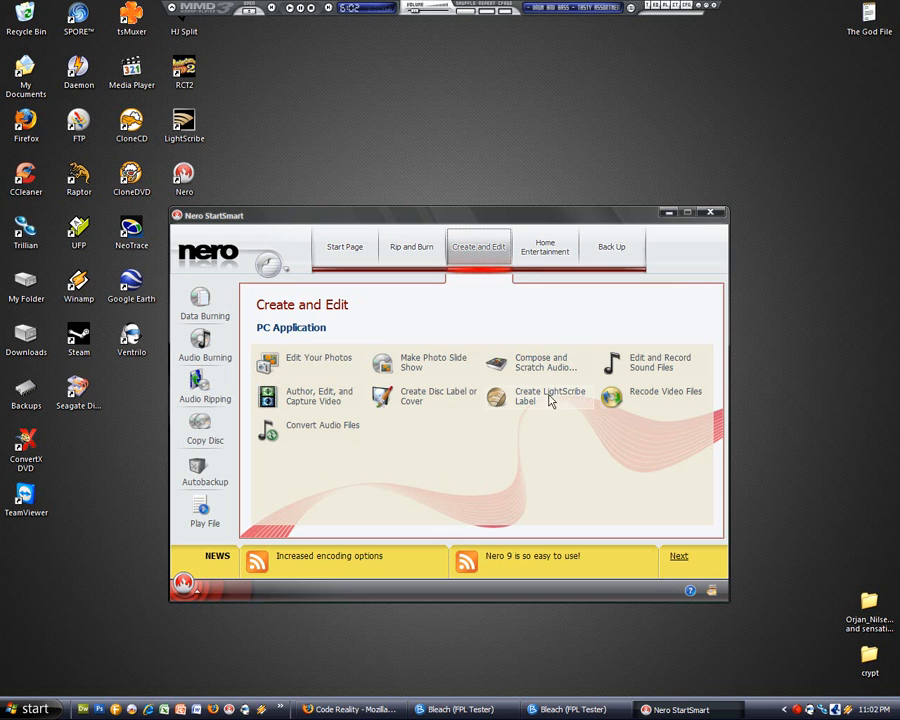
mouse_move(548, 408)
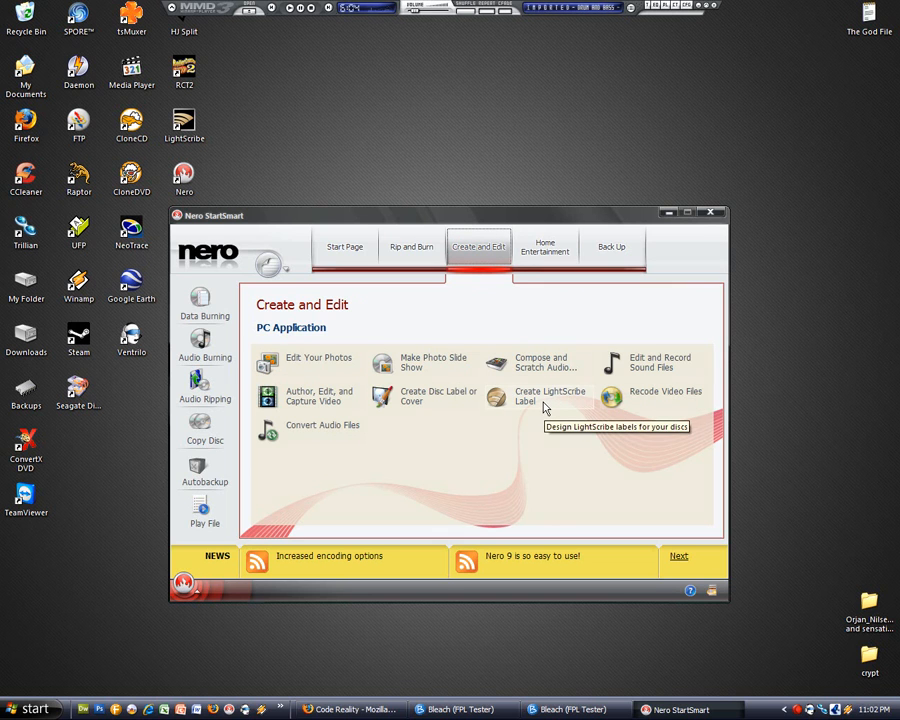
mouse_move(188, 136)
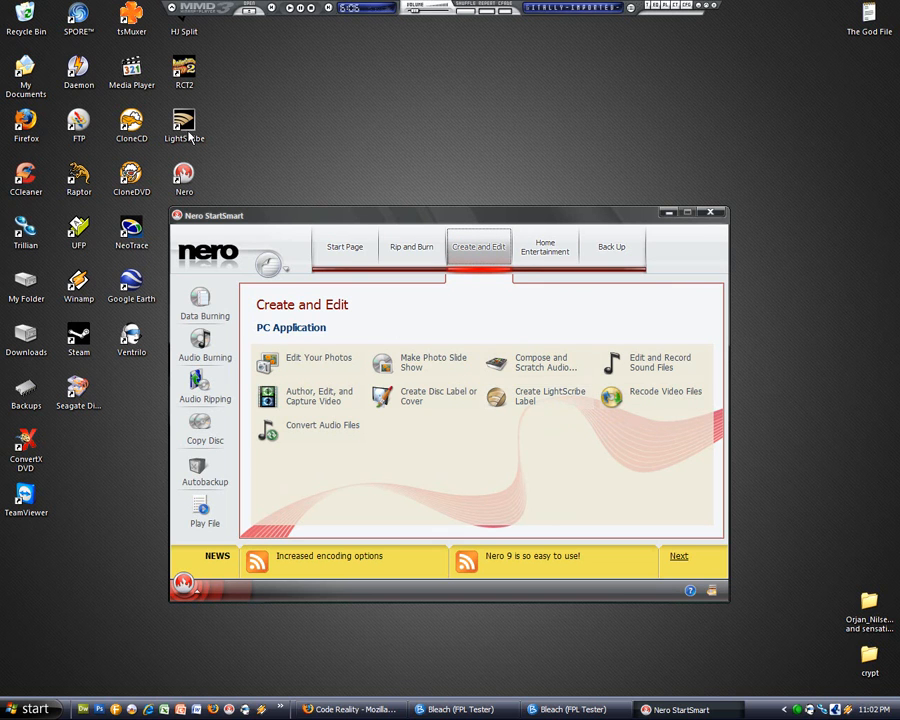
mouse_move(450, 444)
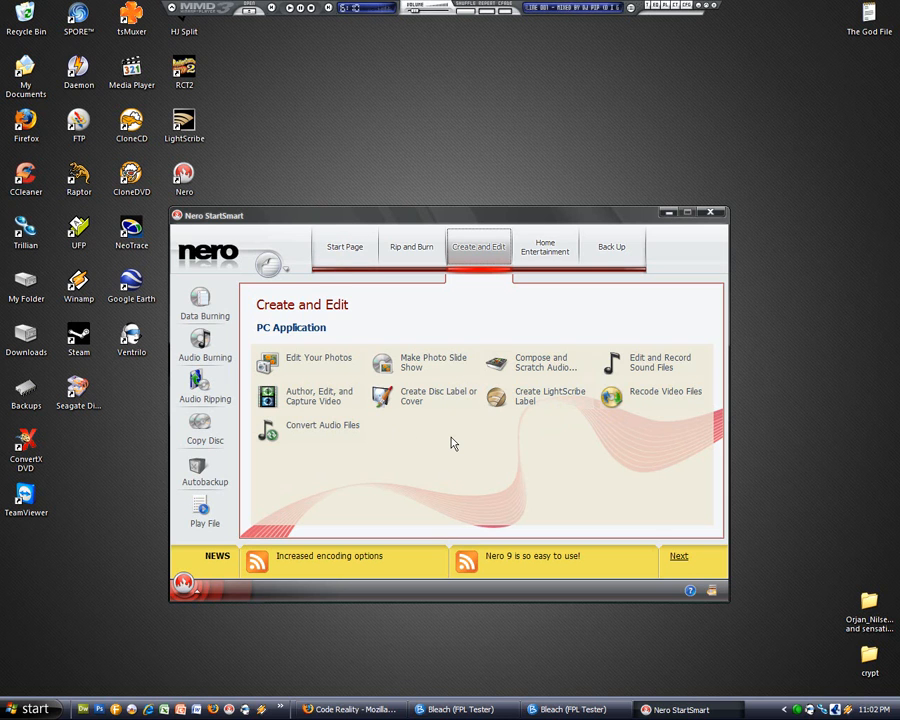
mouse_move(510, 370)
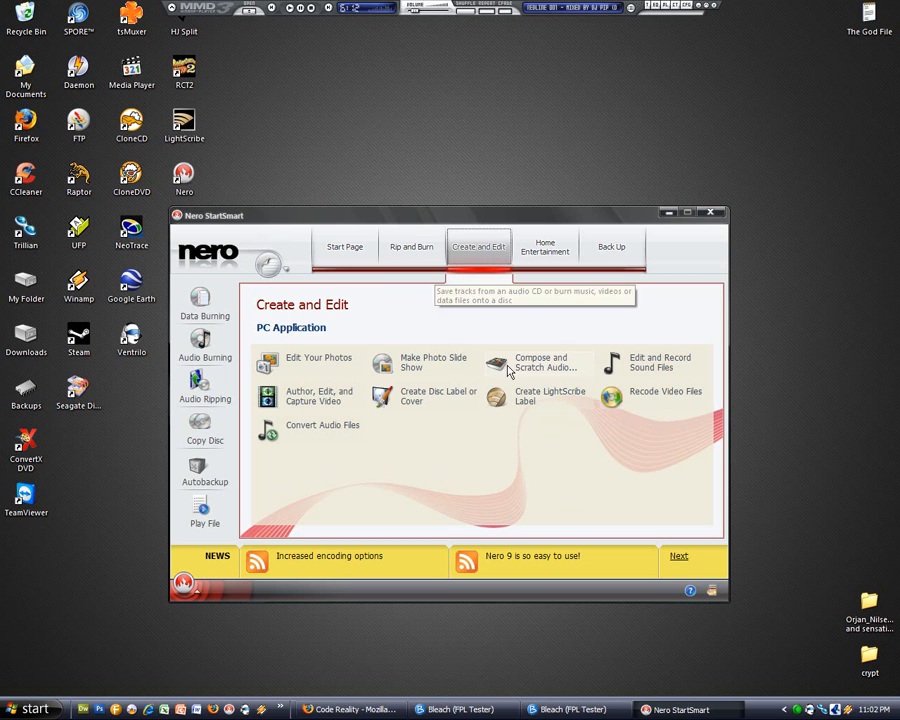
mouse_move(410, 248)
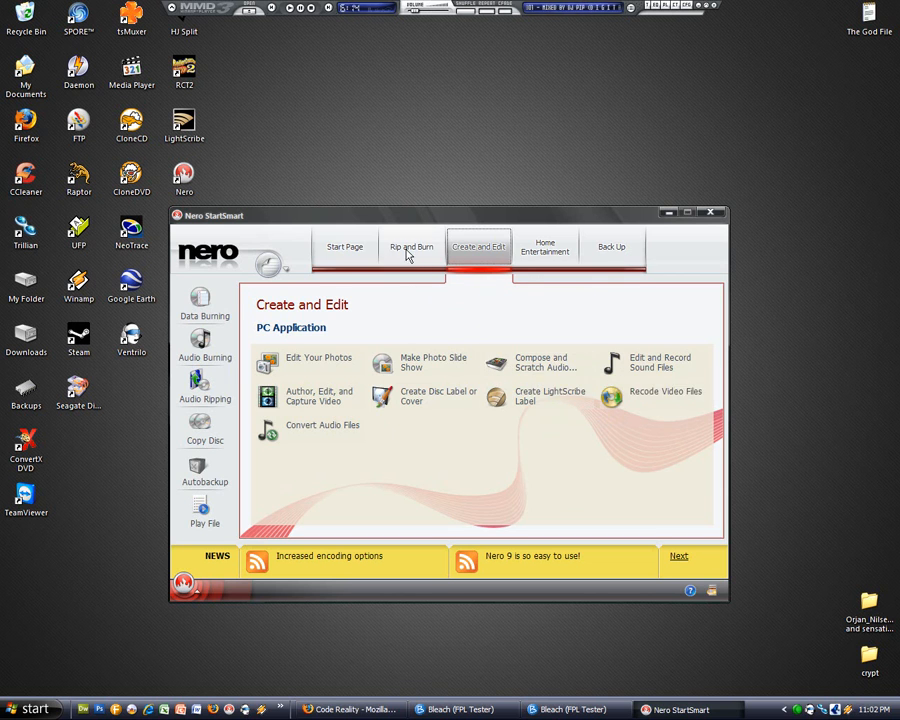
View the Rip and Burn applications and return to the StartSmart welcome page
left_click(412, 248)
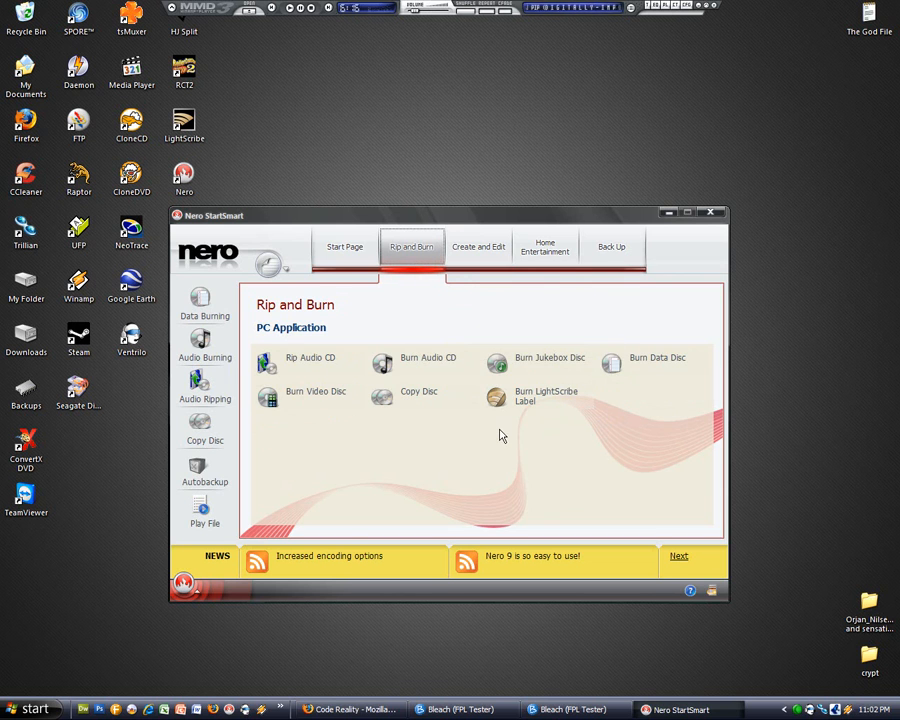
left_click(344, 252)
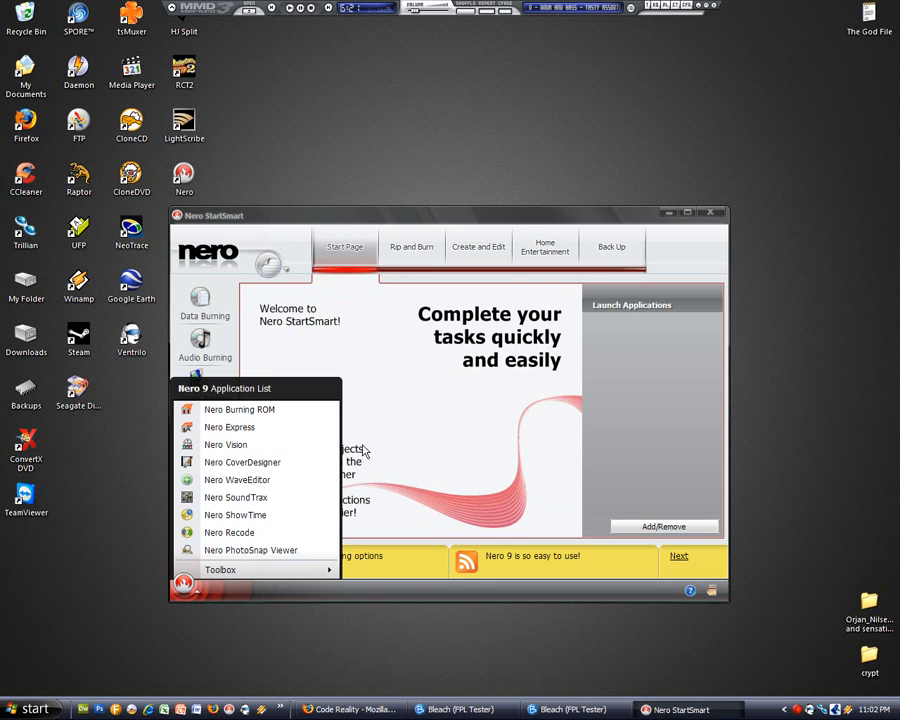
Dismiss the Nero 9 application list and close StartSmart to show the desktop
left_click(712, 212)
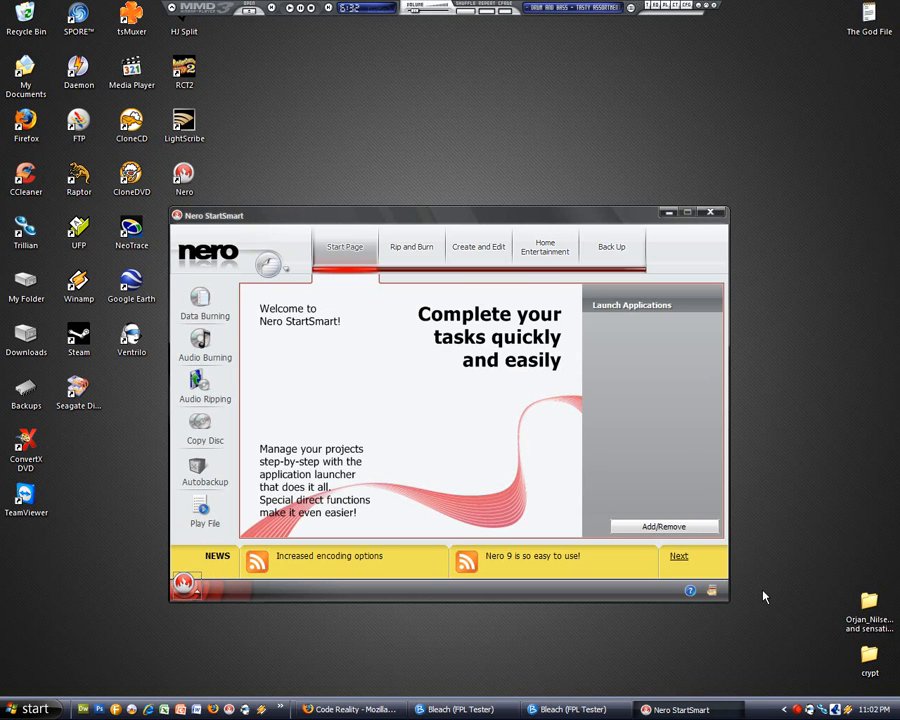
mouse_move(380, 456)
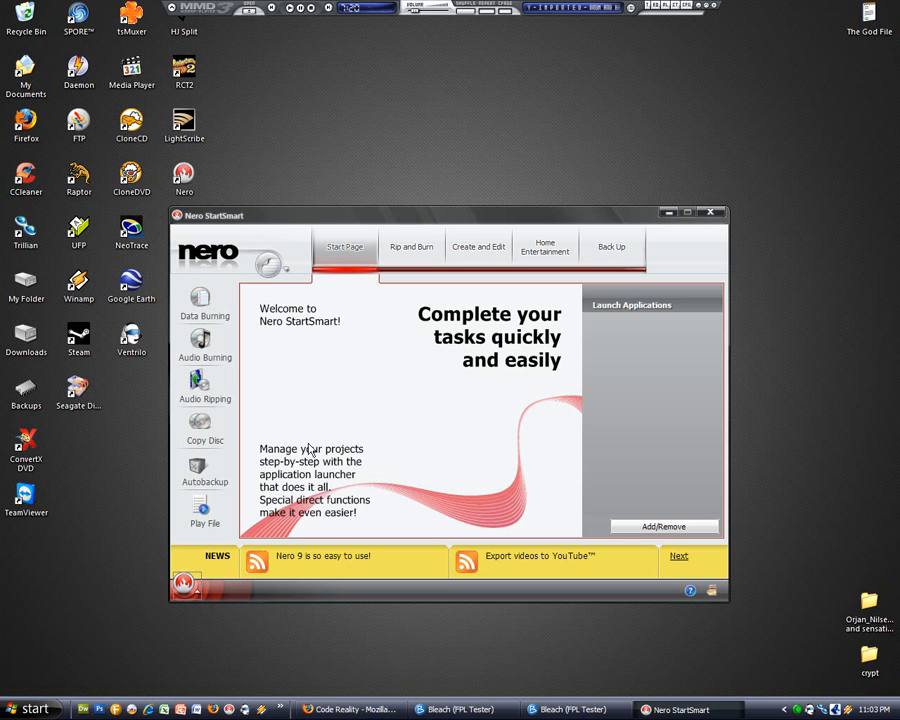
left_click(712, 212)
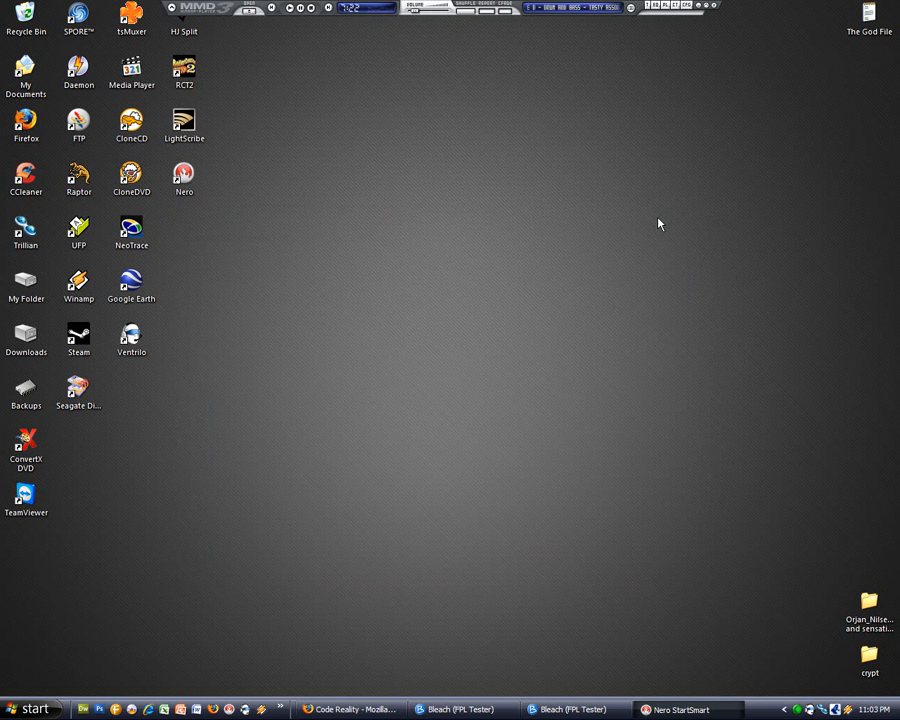